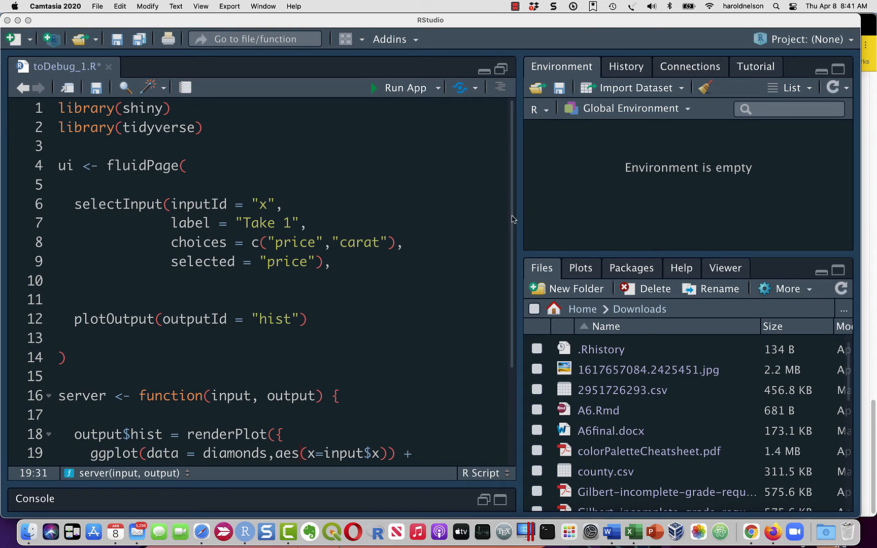
{"action": "mouse_move", "coordinate": [494, 225]}
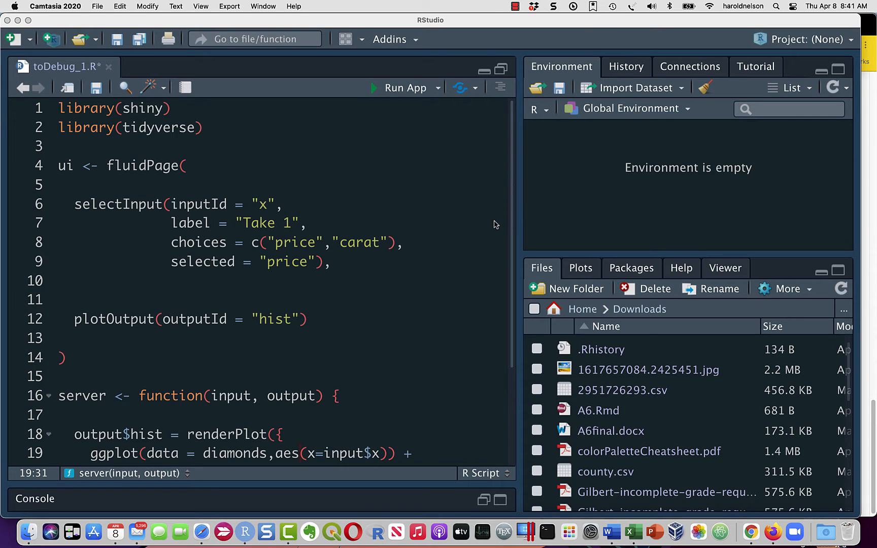
{"action": "mouse_move", "coordinate": [463, 219]}
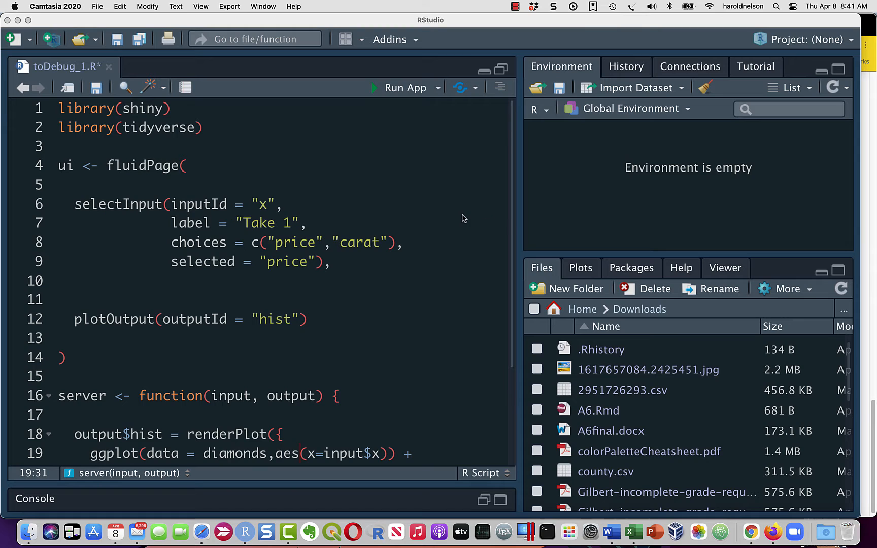
{"action": "mouse_move", "coordinate": [403, 224]}
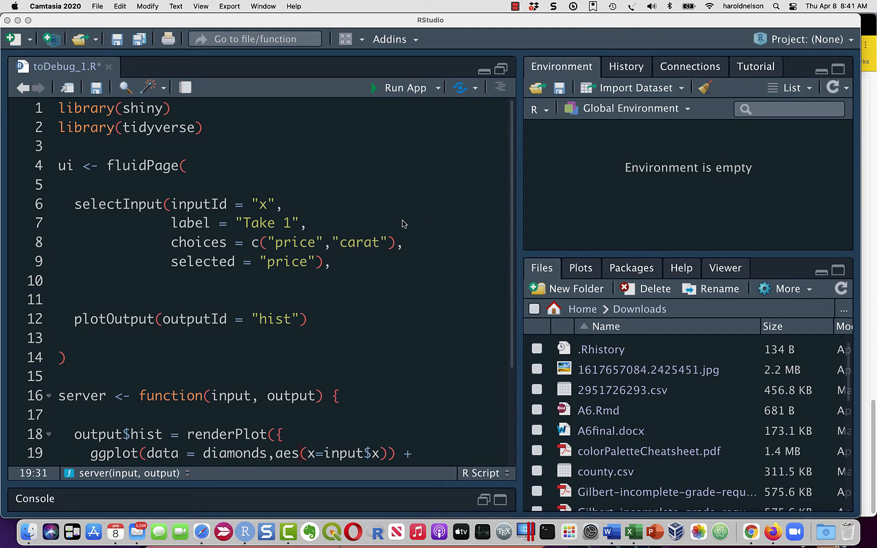
{"action": "mouse_move", "coordinate": [340, 287]}
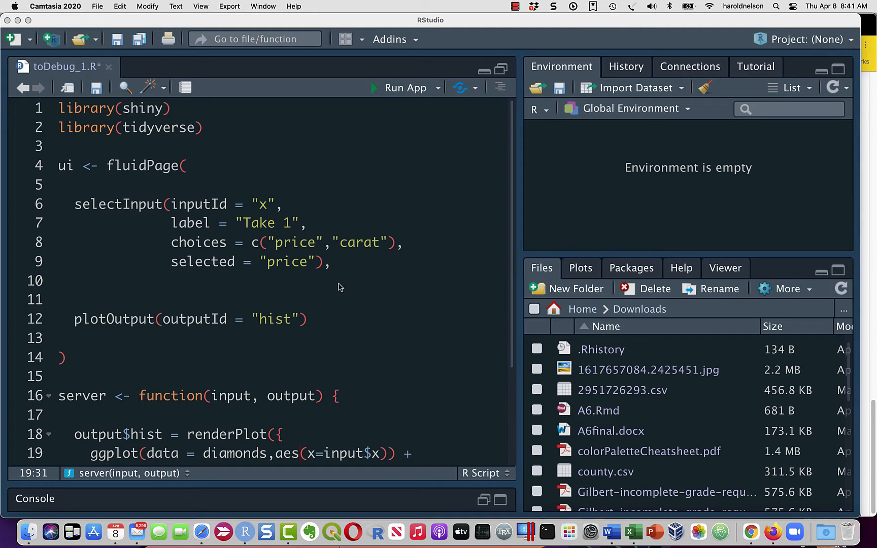
{"action": "mouse_move", "coordinate": [300, 325]}
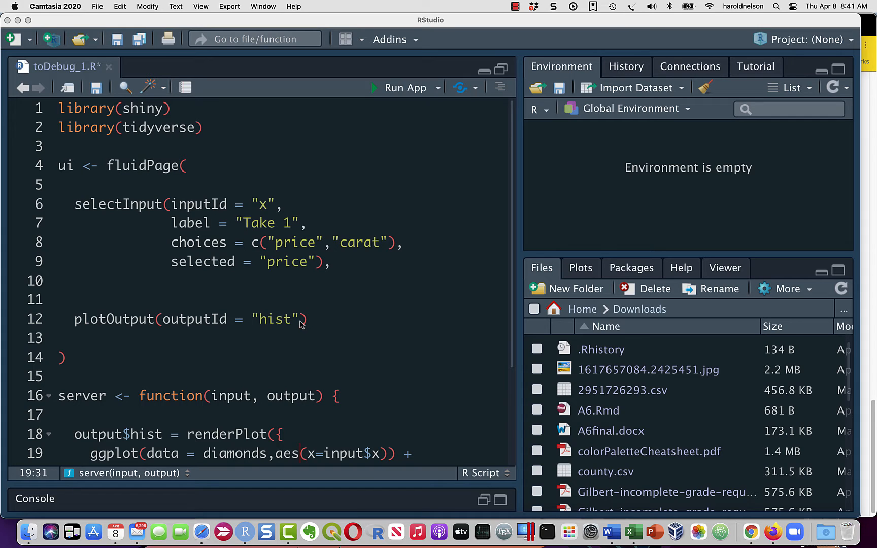
{"action": "mouse_move", "coordinate": [296, 310]}
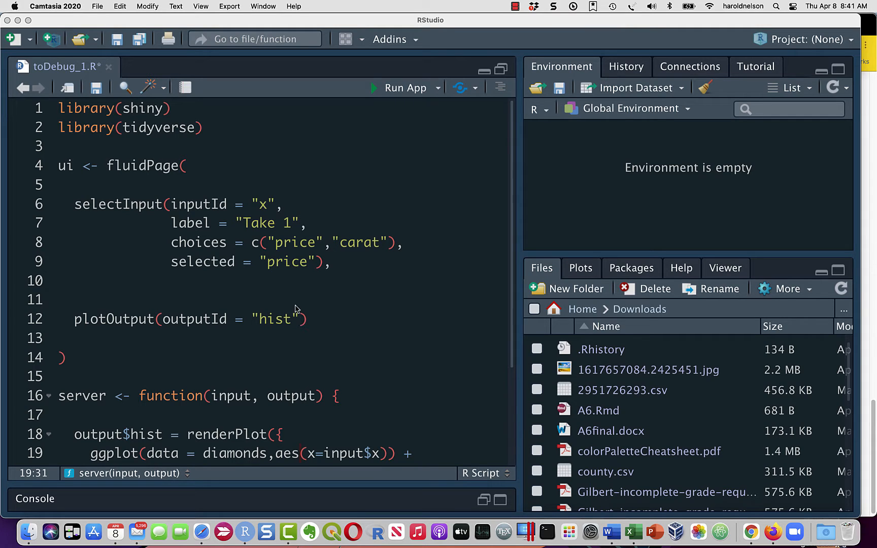
{"action": "mouse_move", "coordinate": [255, 243]}
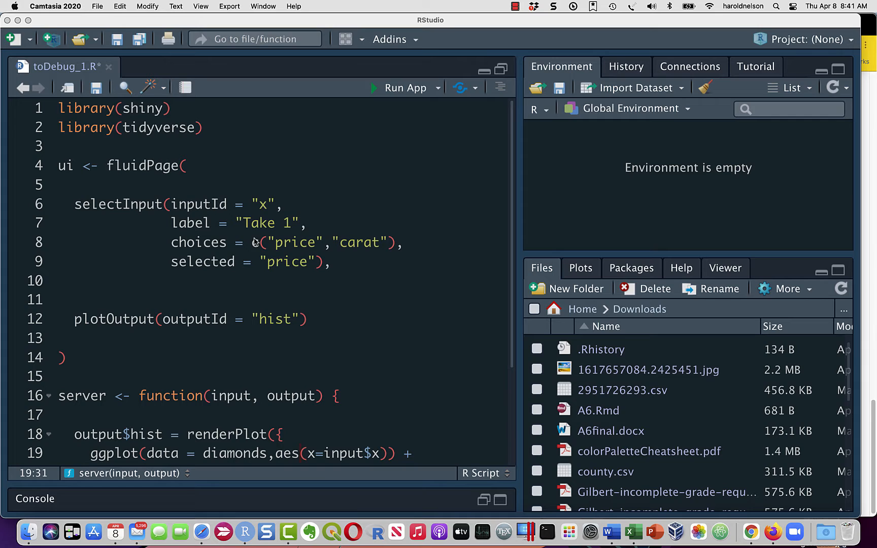
{"action": "mouse_move", "coordinate": [233, 225]}
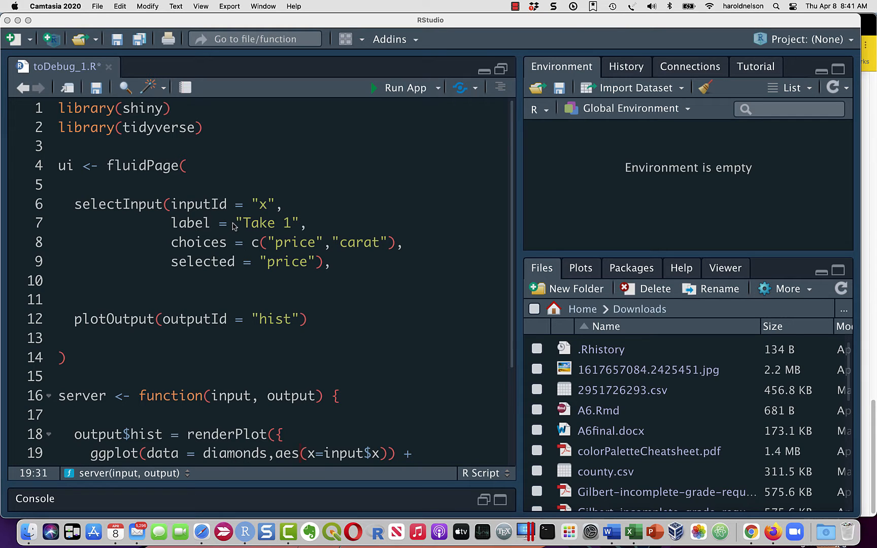
{"action": "mouse_move", "coordinate": [255, 220]}
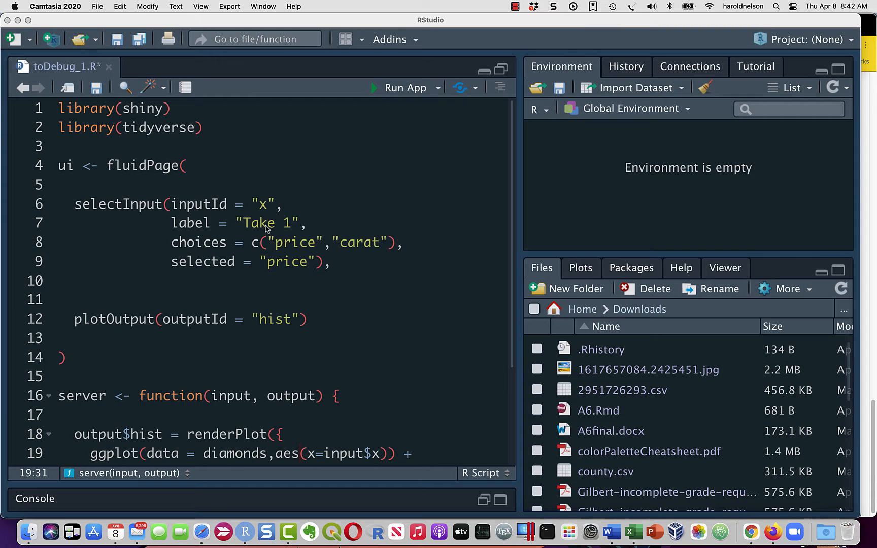
{"action": "mouse_move", "coordinate": [291, 248]}
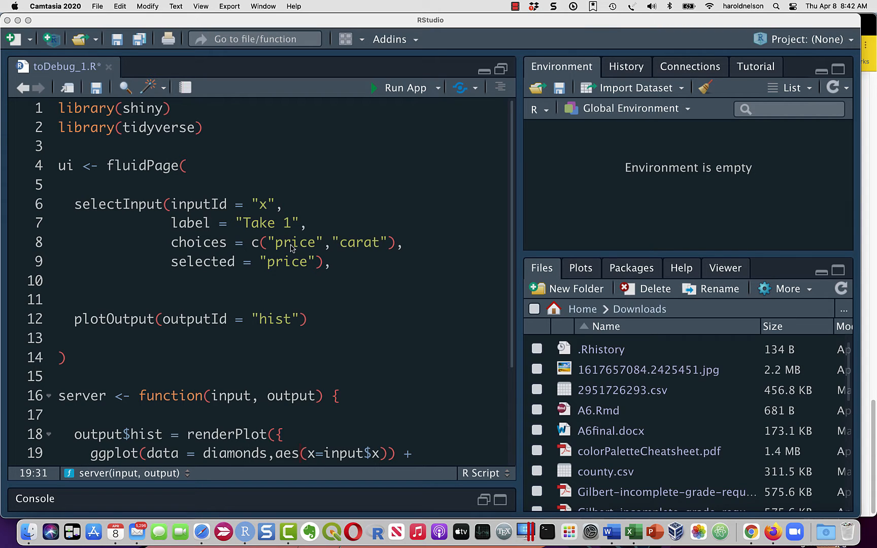
{"action": "mouse_move", "coordinate": [311, 267]}
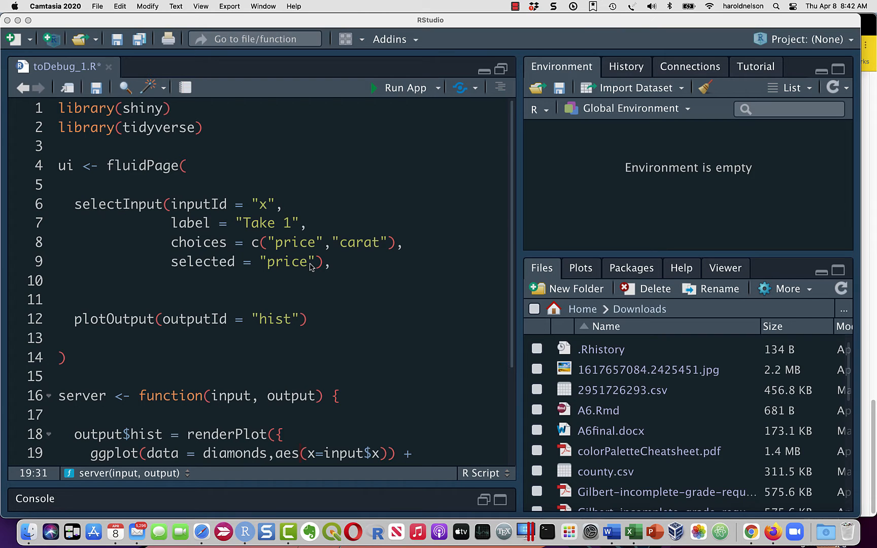
Step: Save and run the app, see the StatBin 'x is discrete' error, then close the Shiny window
{"action": "scroll", "scroll_direction": "down", "scroll_amount": 3}
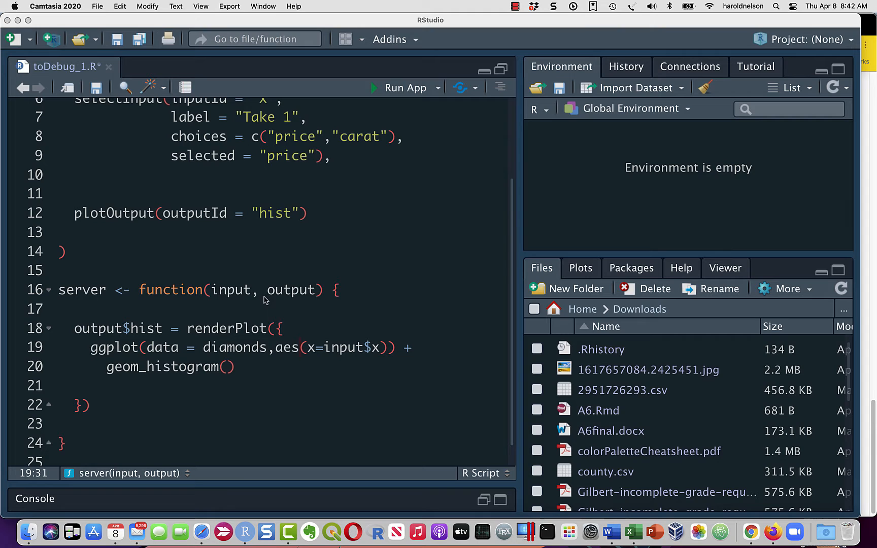
{"action": "mouse_move", "coordinate": [207, 293]}
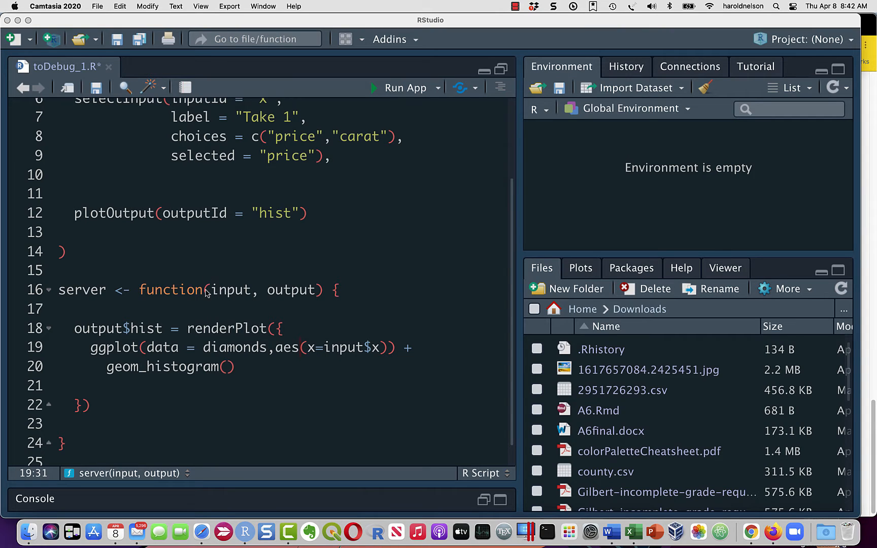
{"action": "mouse_move", "coordinate": [169, 331]}
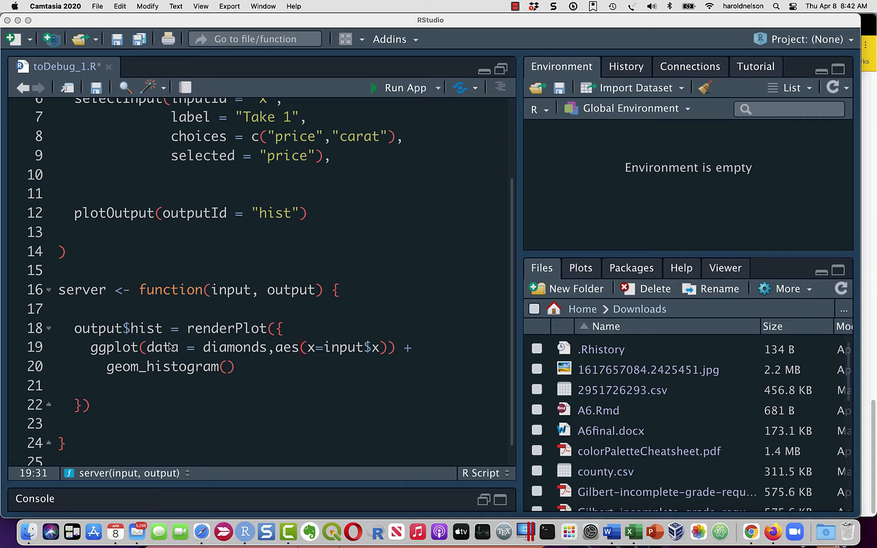
{"action": "mouse_move", "coordinate": [186, 354]}
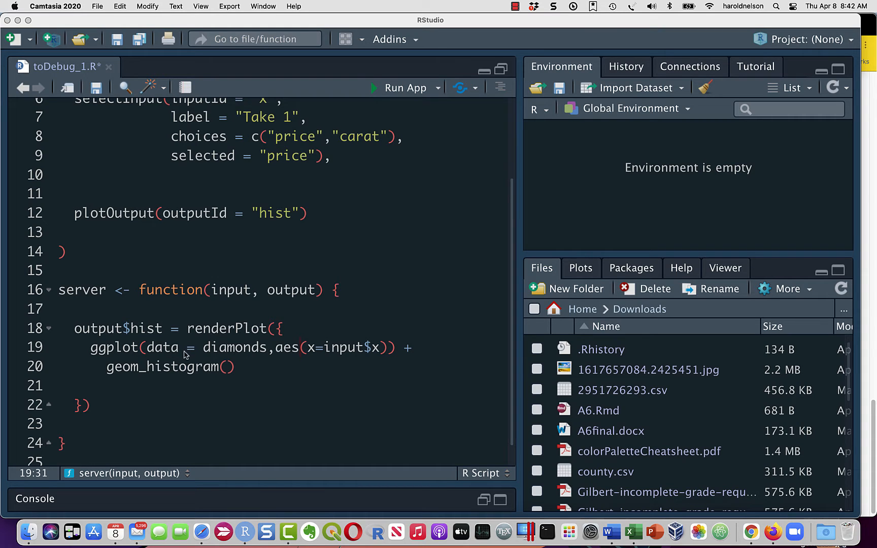
{"action": "mouse_move", "coordinate": [277, 356]}
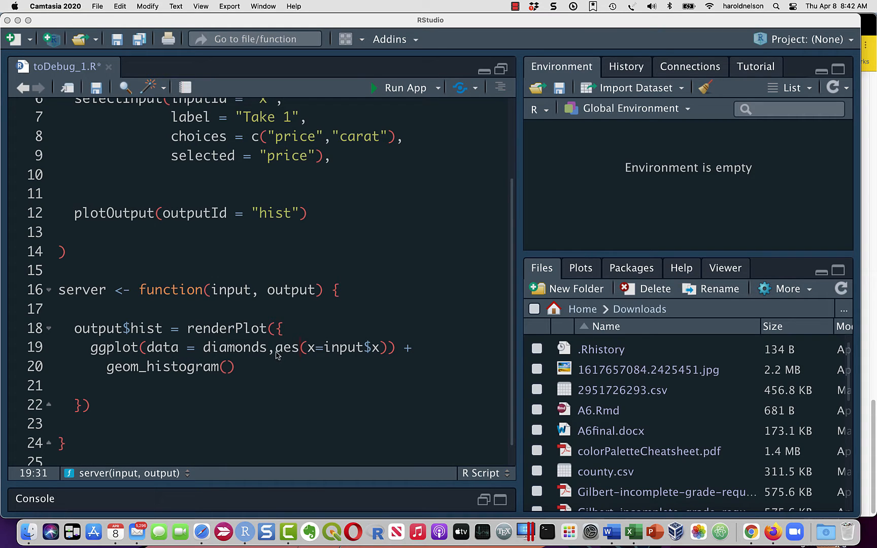
{"action": "mouse_move", "coordinate": [327, 352]}
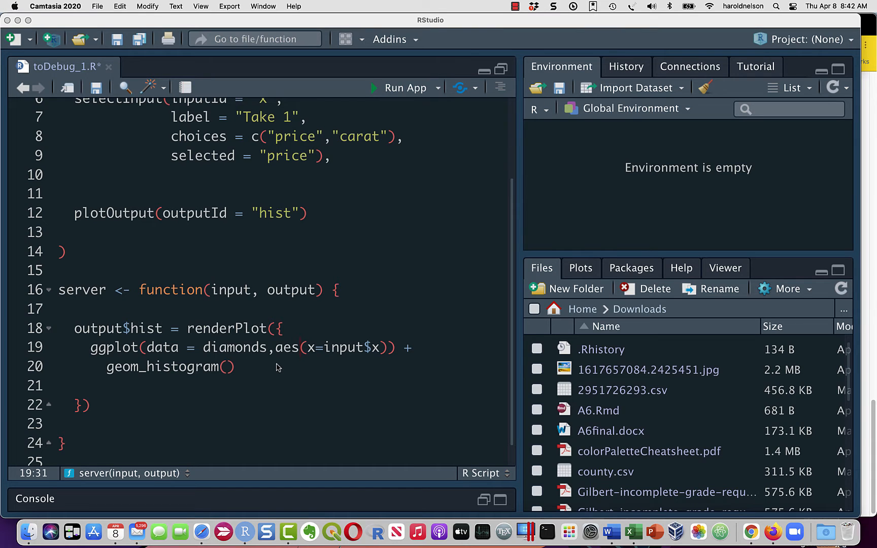
{"action": "mouse_move", "coordinate": [341, 119]}
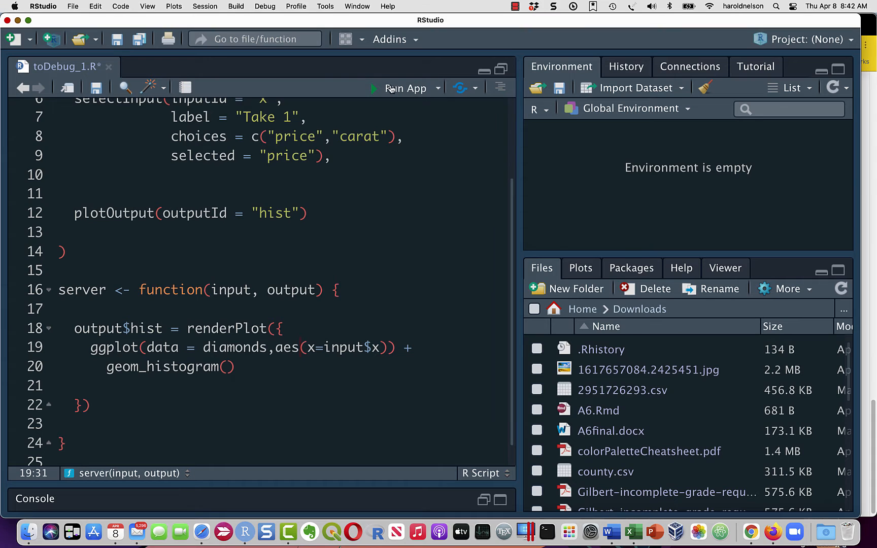
{"action": "left_click", "coordinate": [406, 88]}
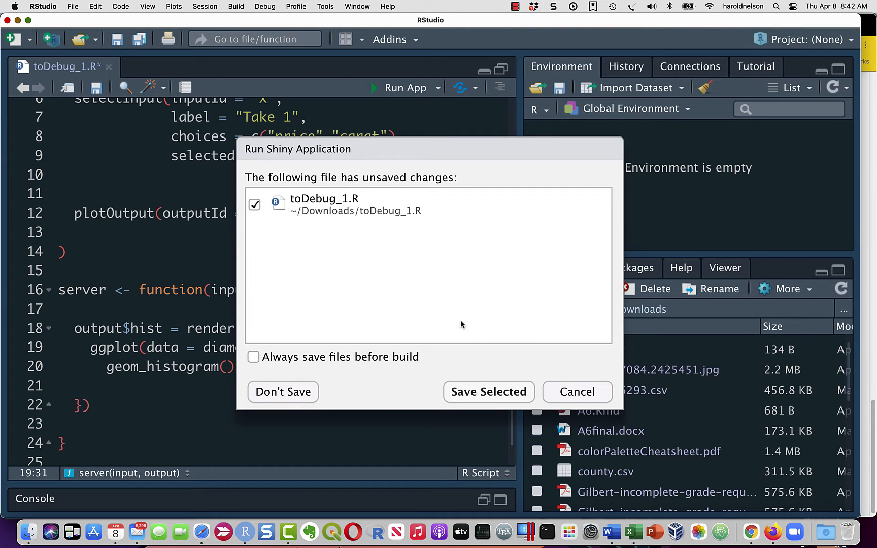
{"action": "left_click", "coordinate": [487, 392]}
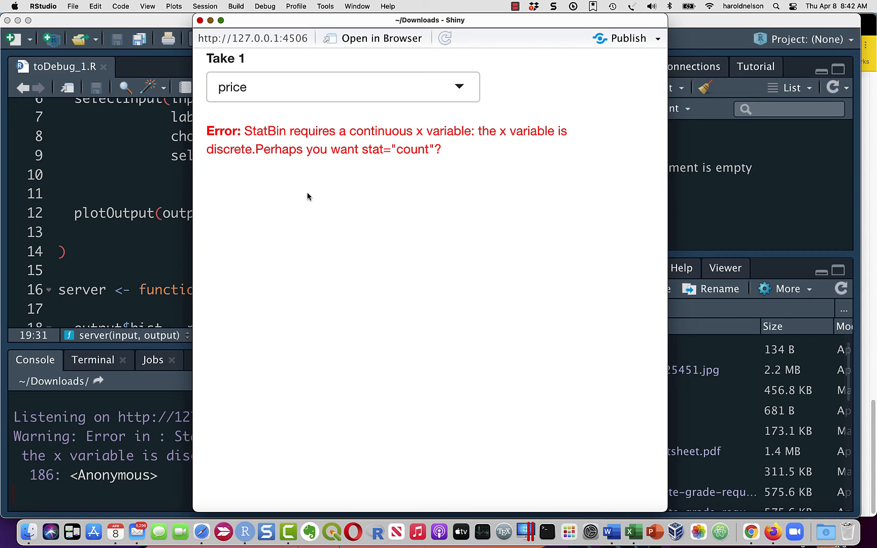
{"action": "mouse_move", "coordinate": [196, 26]}
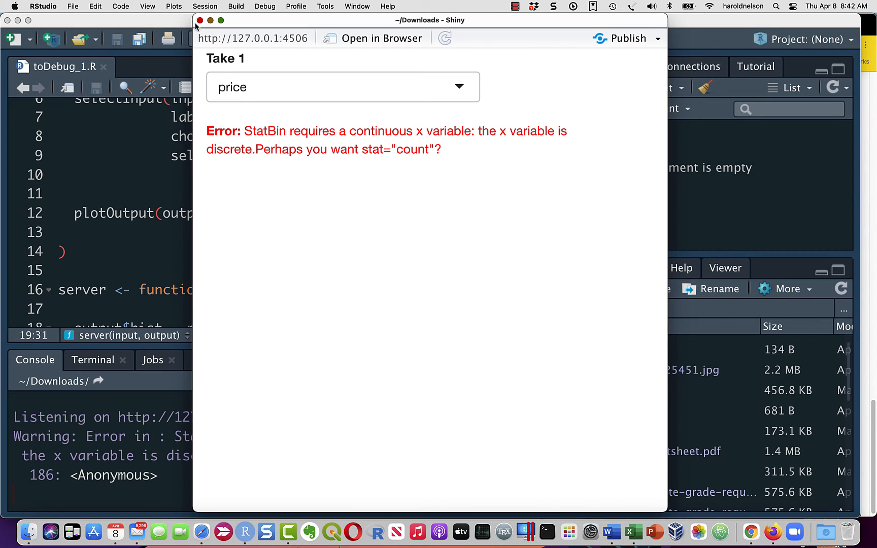
{"action": "left_click", "coordinate": [199, 21]}
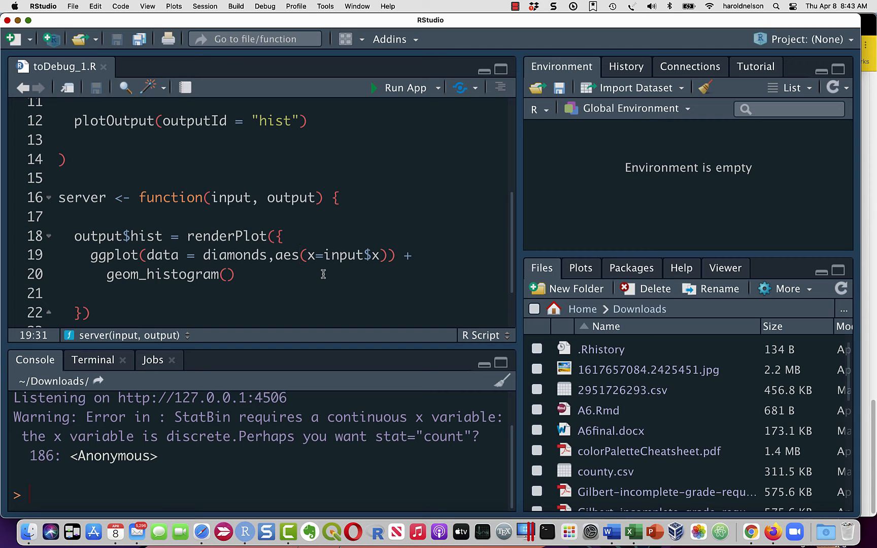
Step: Change aes to aes_string in the ggplot call on line 19 so x maps from input$x
{"action": "type", "text": "_"}
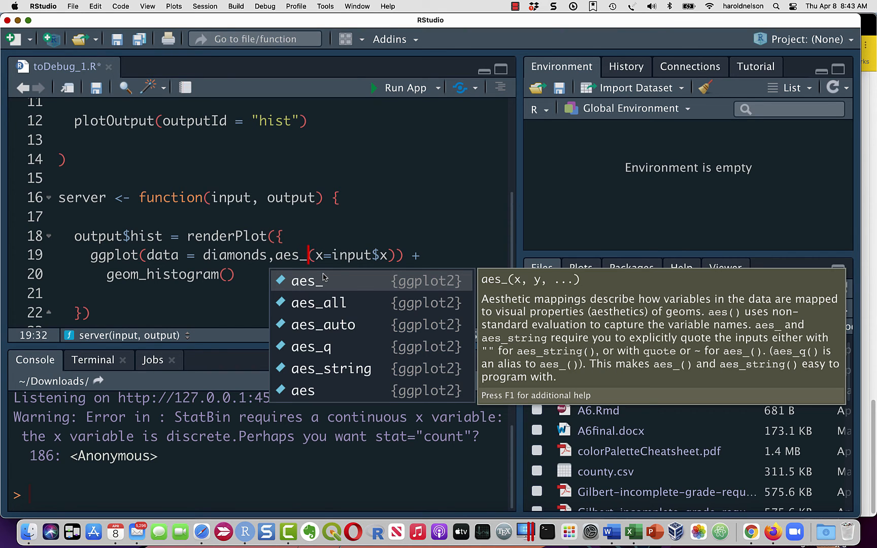
{"action": "type", "text": "string"}
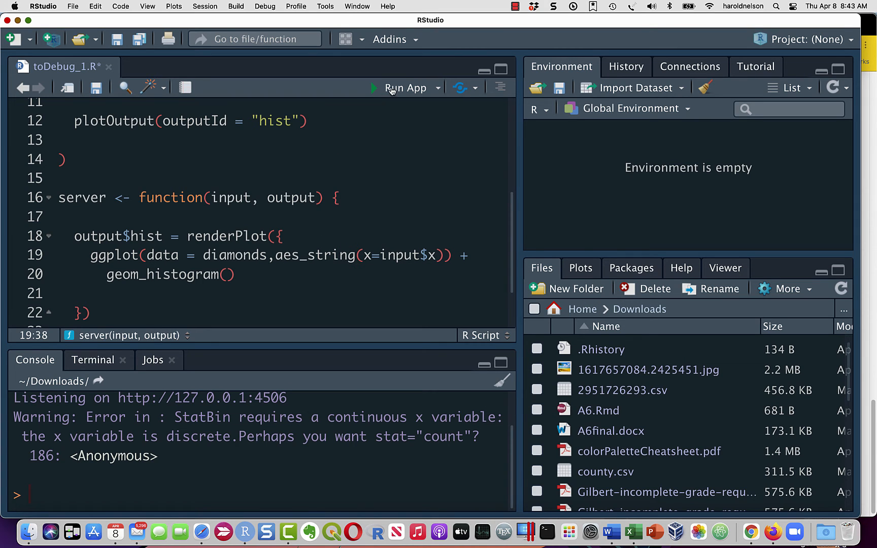
Step: Save and relaunch the app, view the price histogram, then switch the variable to carat
{"action": "left_click", "coordinate": [404, 89]}
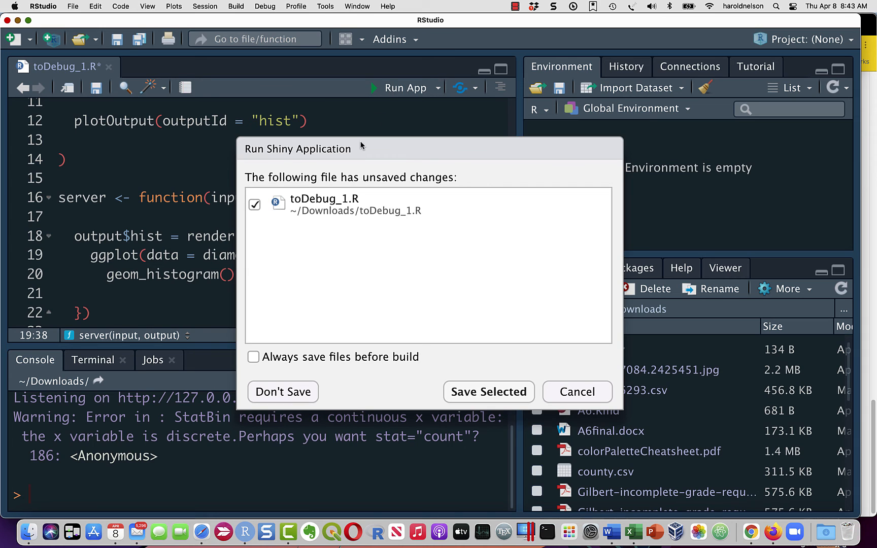
{"action": "mouse_move", "coordinate": [487, 392]}
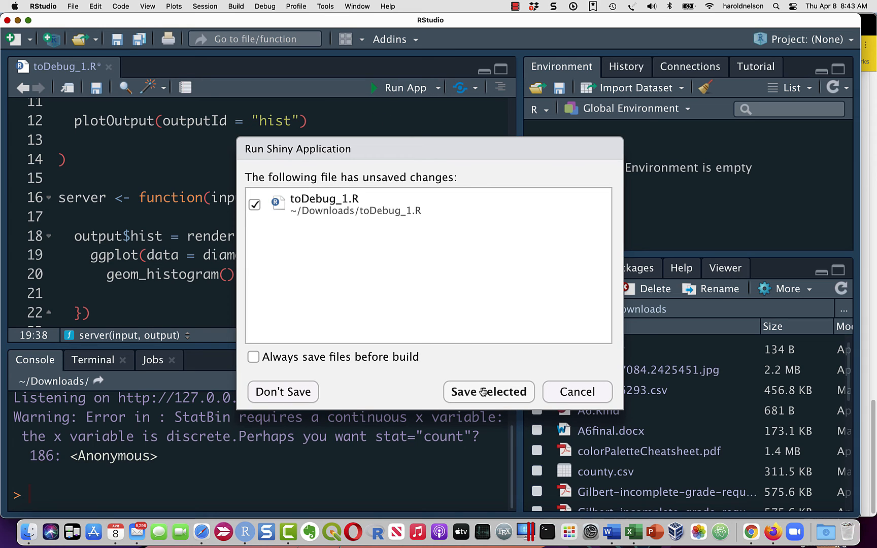
{"action": "left_click", "coordinate": [487, 392]}
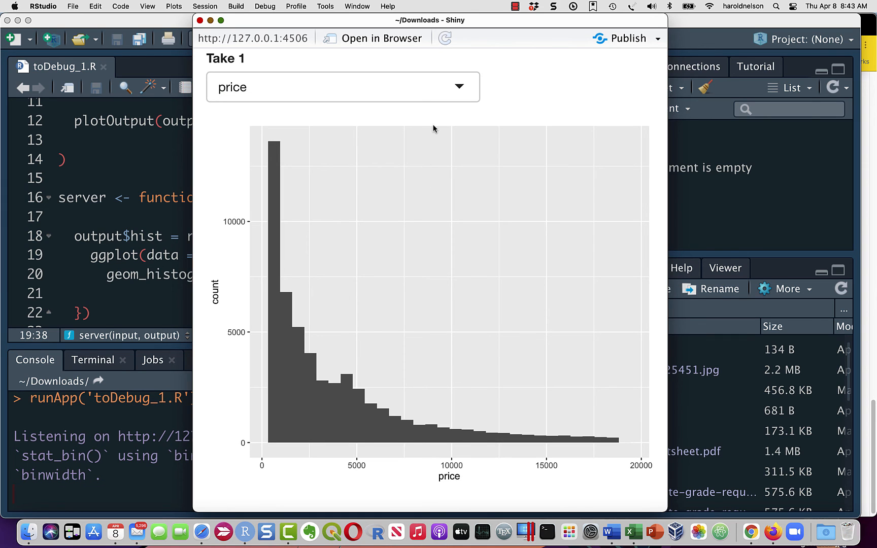
{"action": "left_click", "coordinate": [342, 87]}
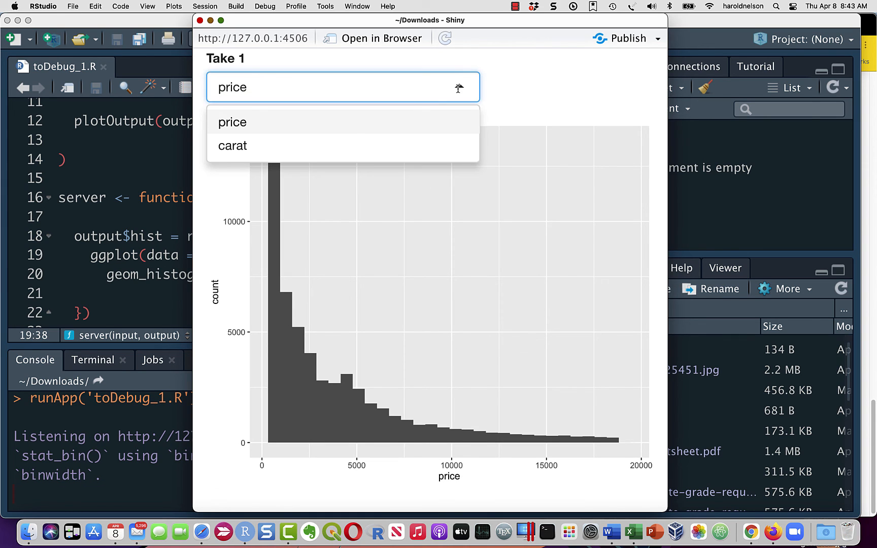
{"action": "left_click", "coordinate": [232, 146]}
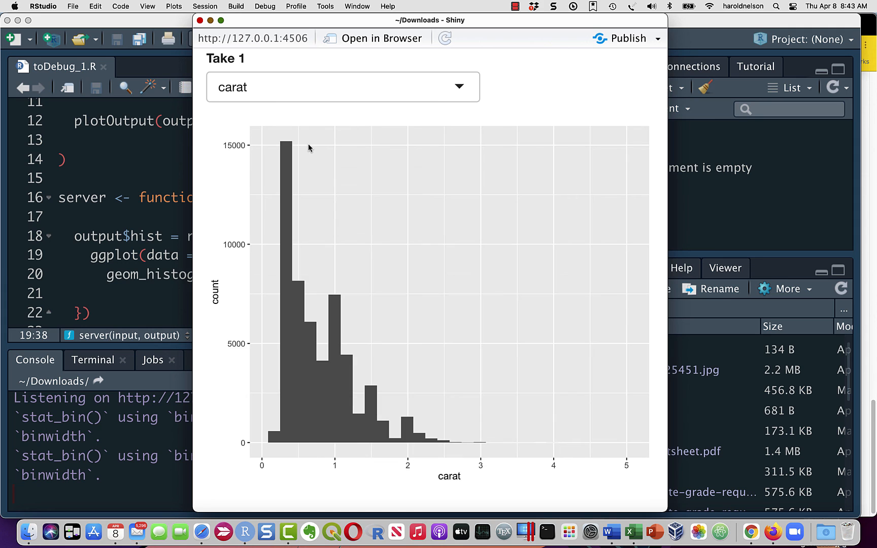
{"action": "mouse_move", "coordinate": [249, 99]}
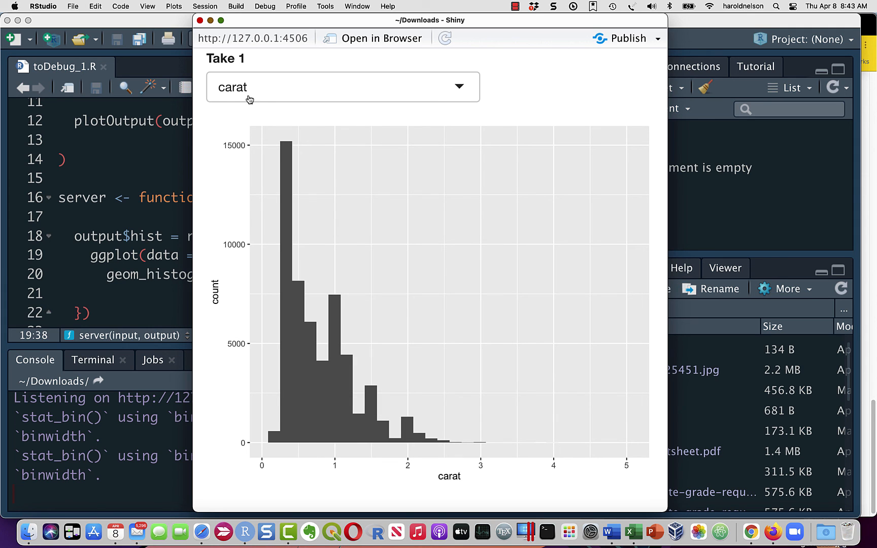